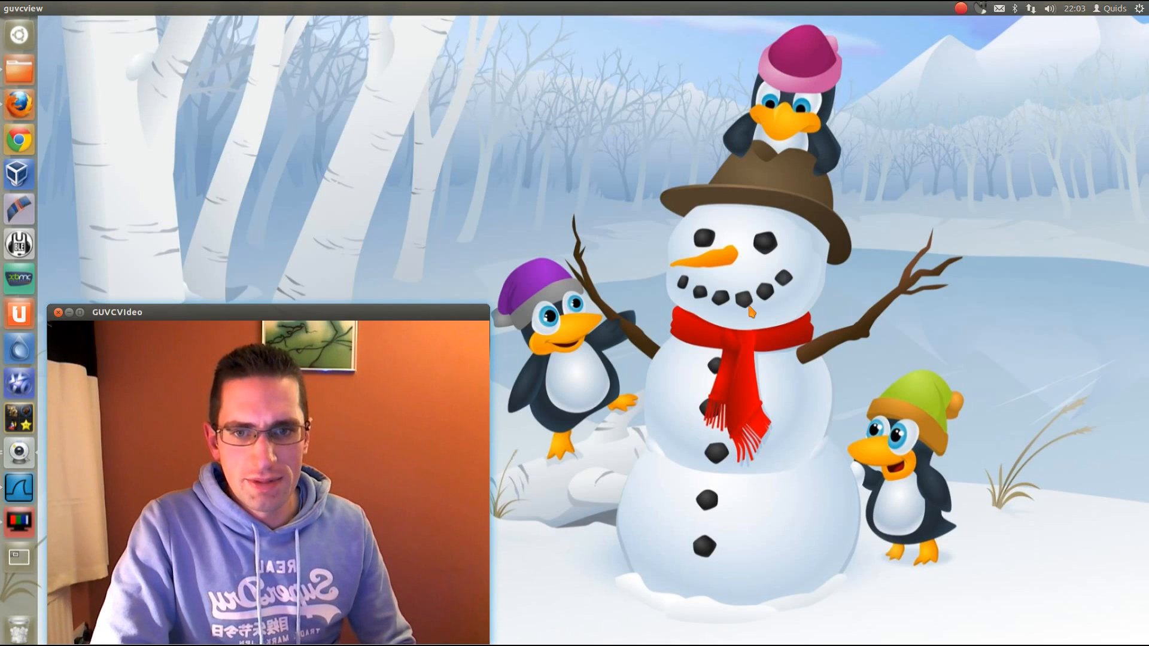
Launch the Ubuntu Raring x64 virtual machine from VirtualBox Manager.
text(tib)
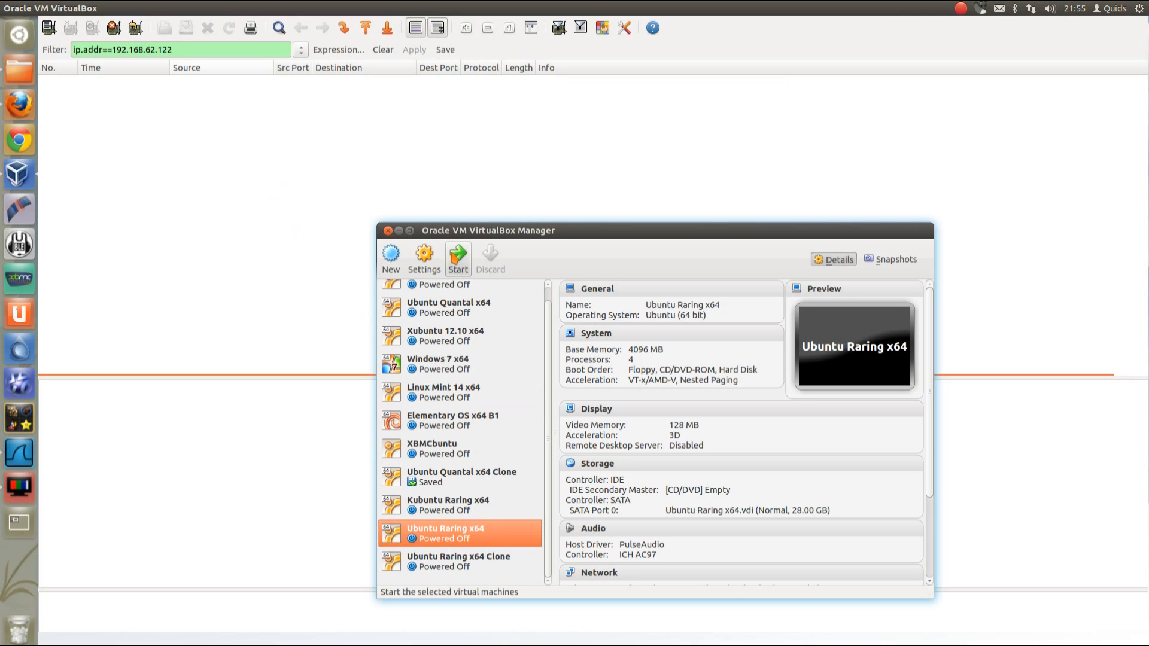
click(457, 258)
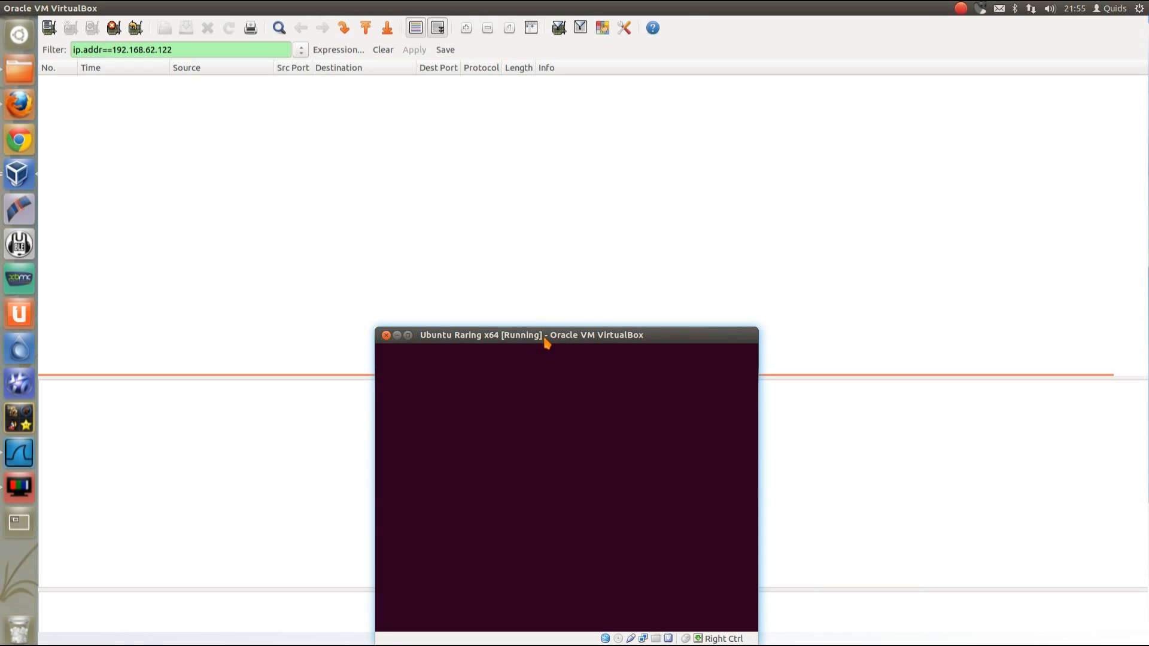
mouse_move(550, 349)
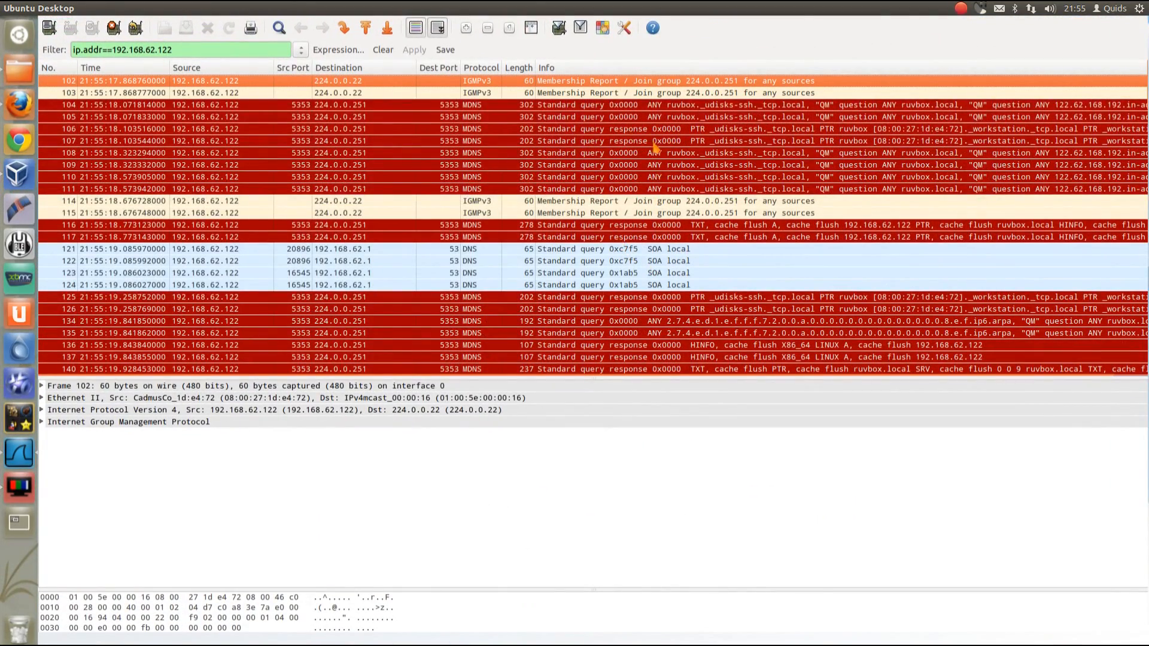
mouse_move(655, 132)
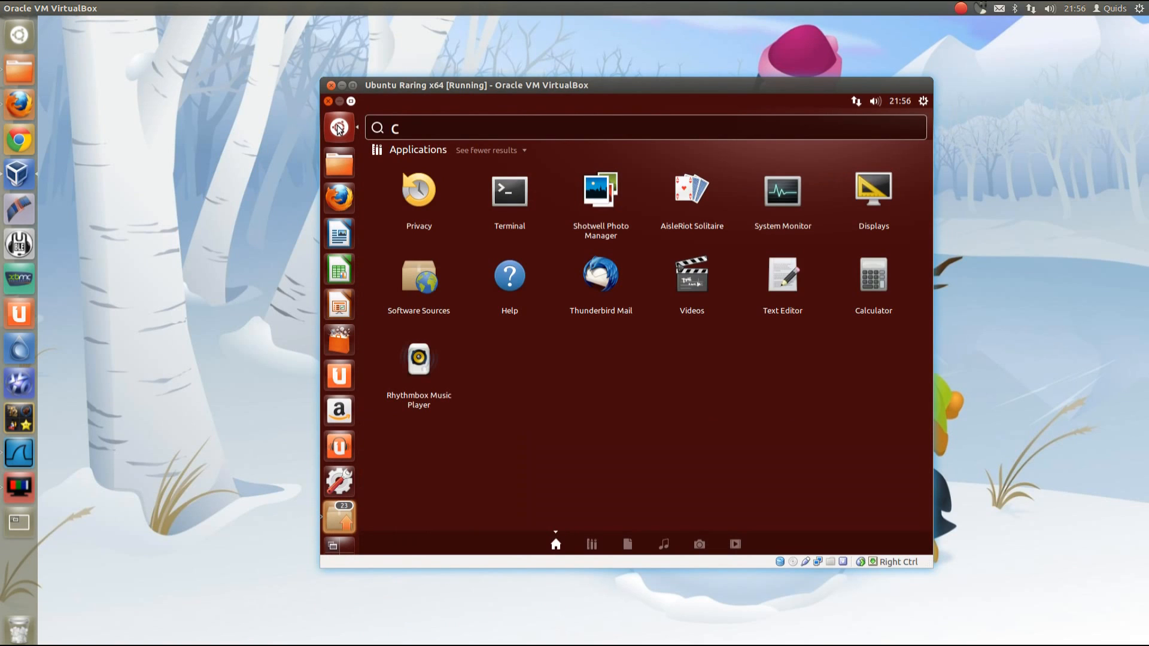
Type 'camera' into the Unity Dash search field.
text(amera)
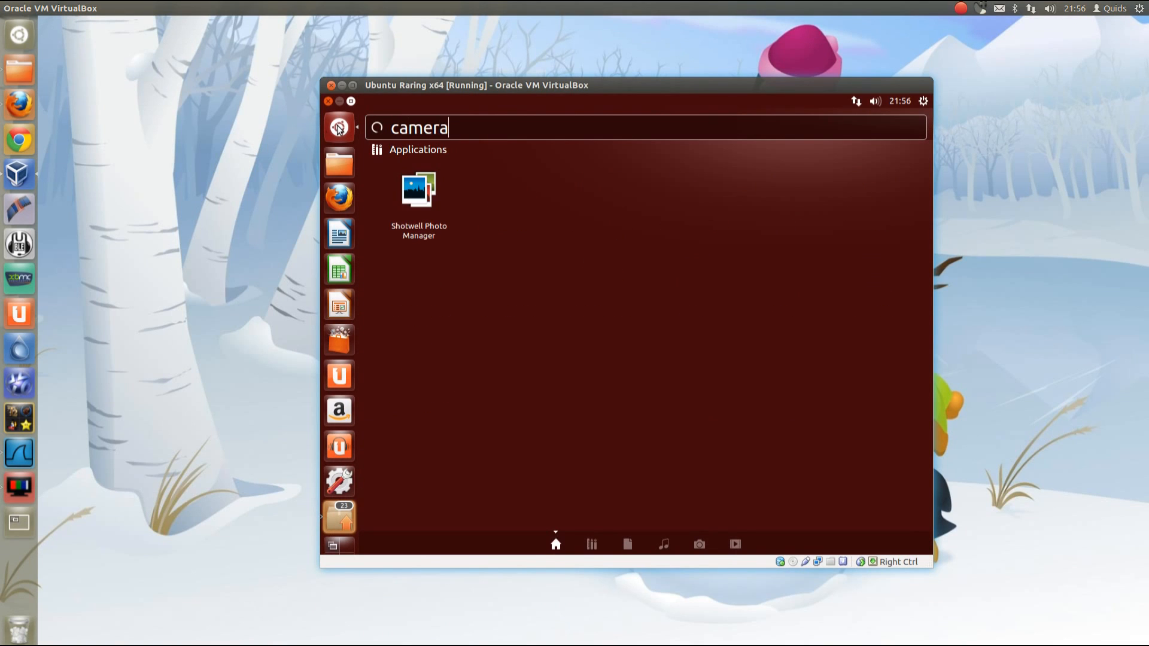
mouse_move(18, 313)
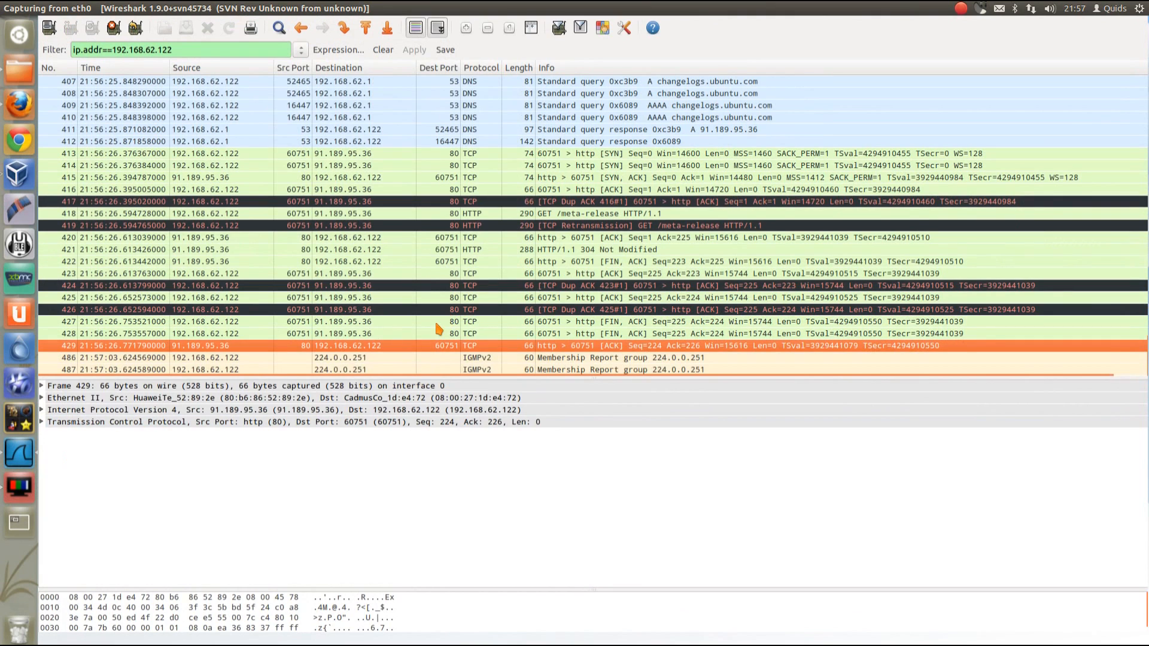
Bring up the context menu for packet 428 and dismiss it.
right_click(424, 334)
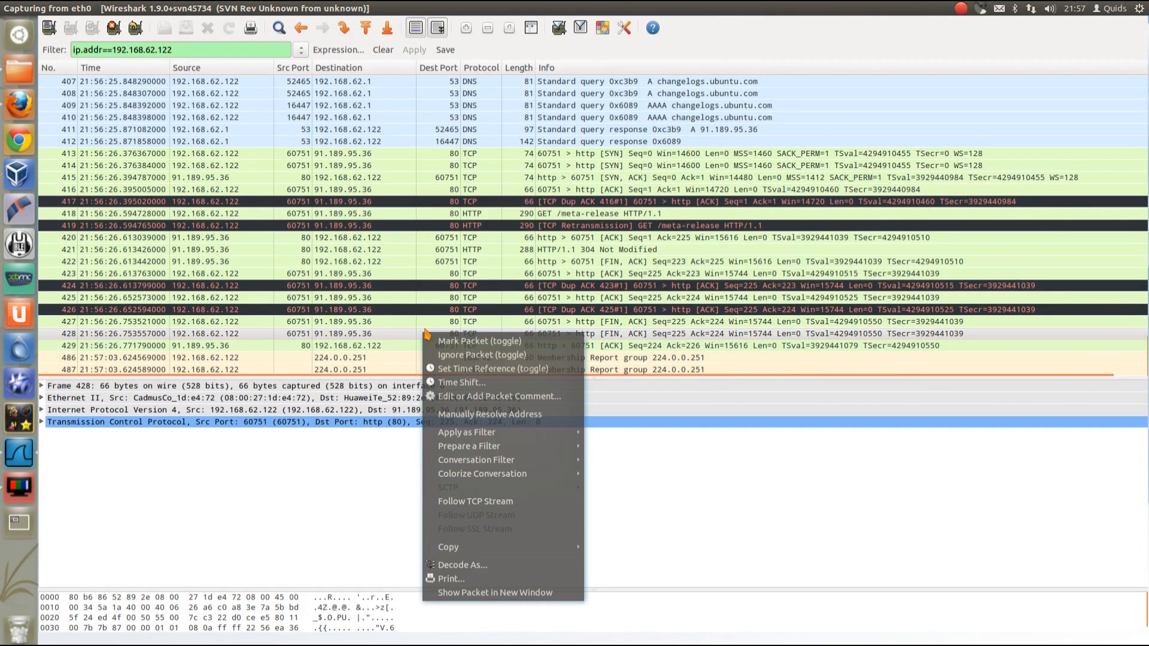
click(475, 502)
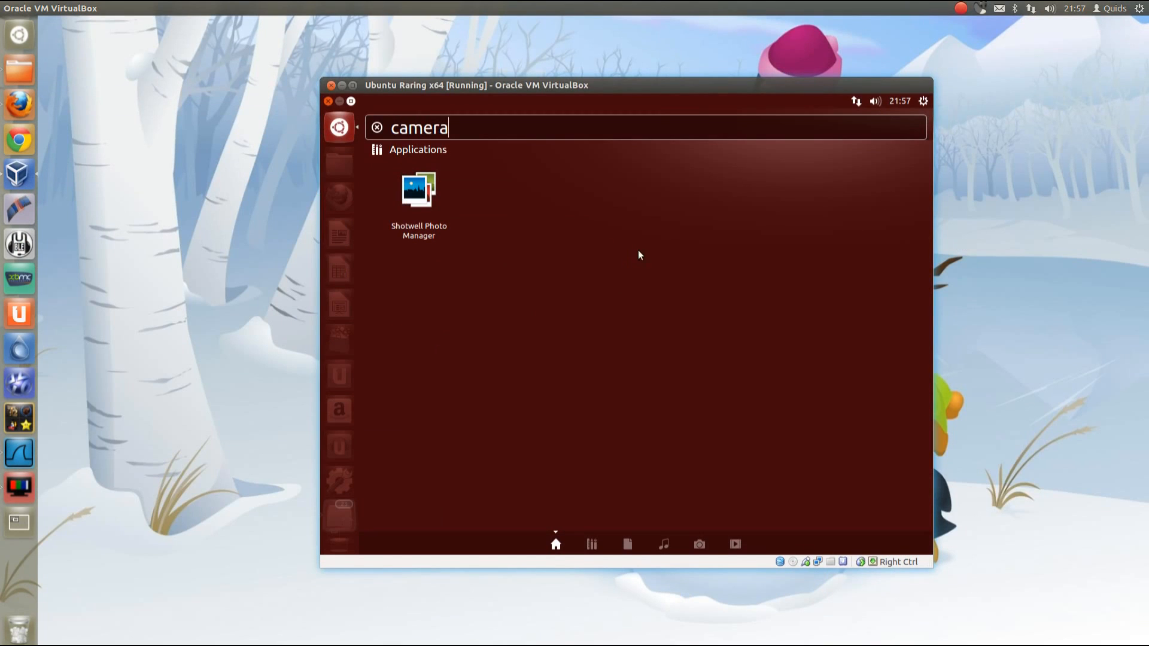
Turn on 'Include online search results' in the guest's Privacy settings.
key(BackSpace)
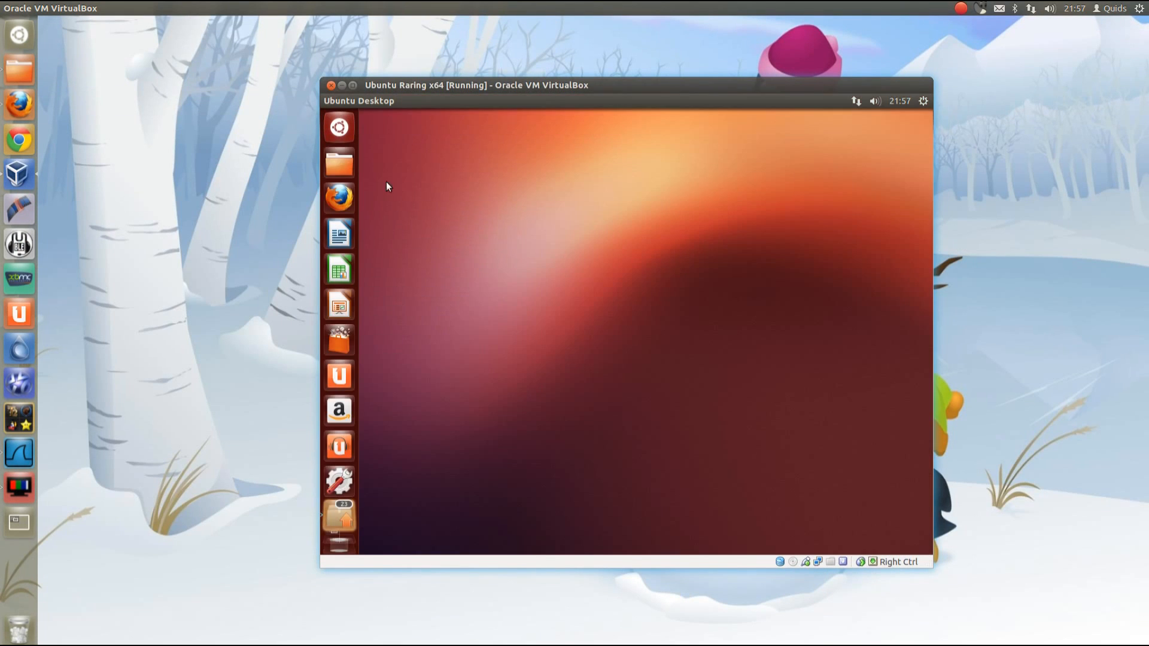
click(338, 127)
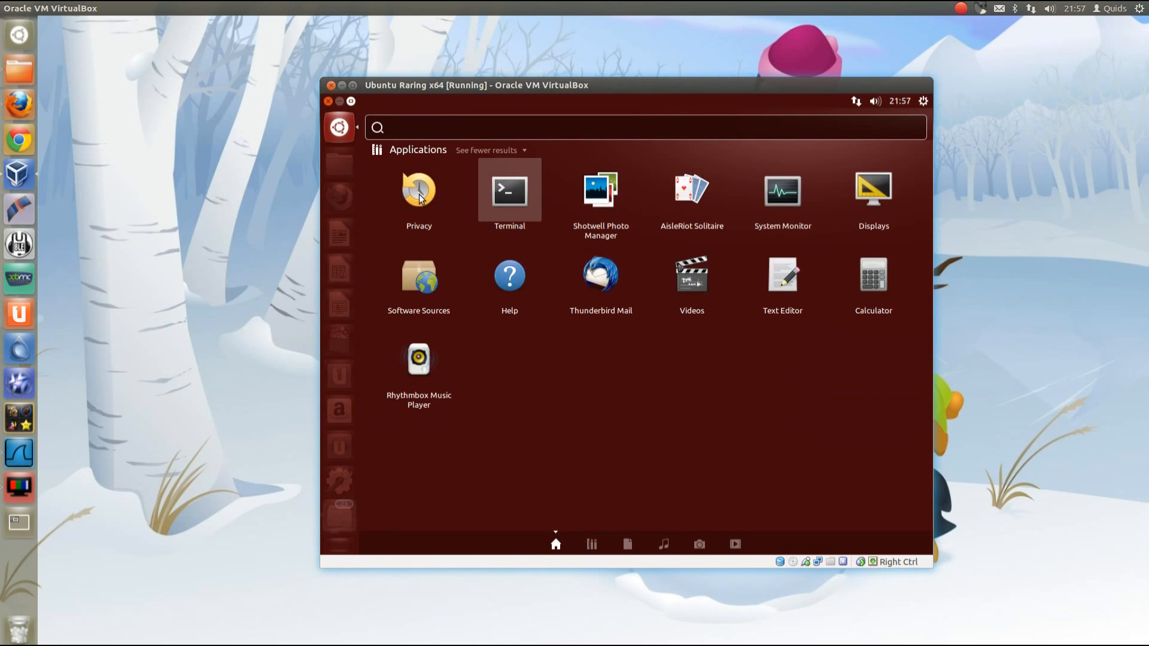
click(417, 192)
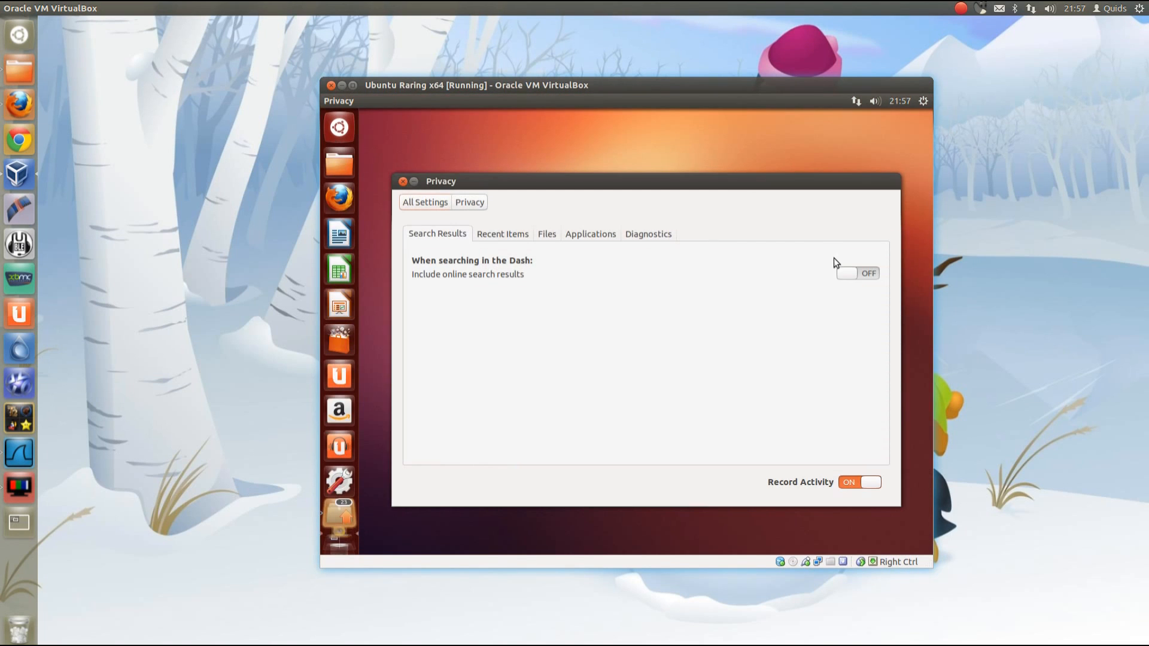
click(858, 273)
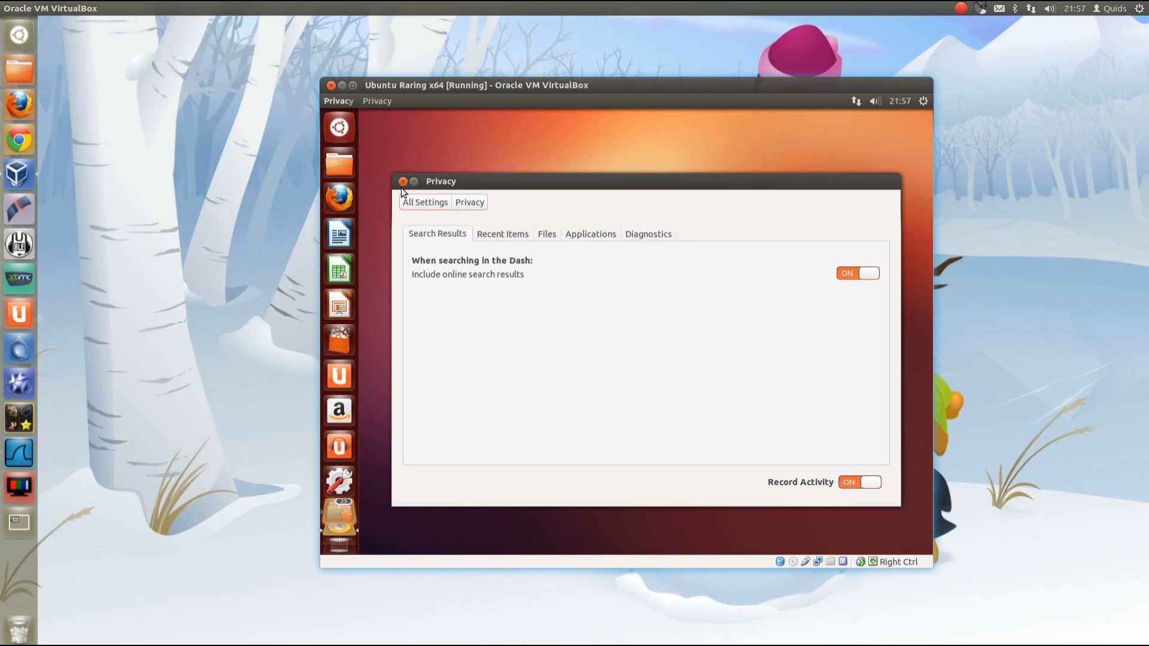
click(403, 181)
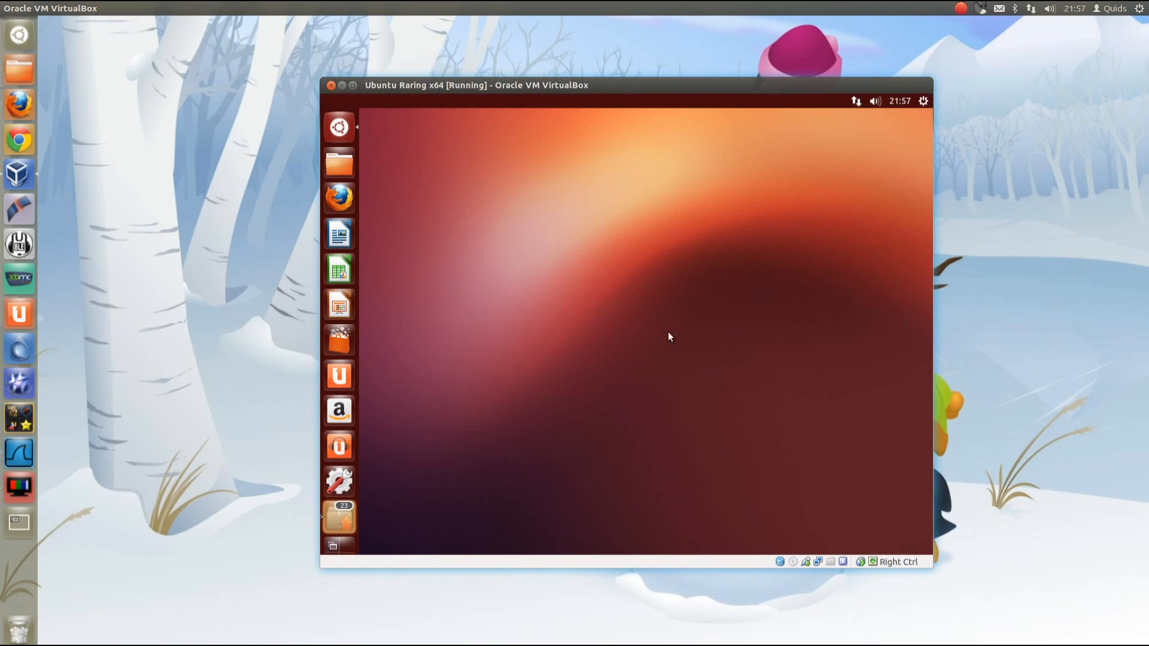
Search the dash for 'so' and return to the Wireshark capture.
text(so)
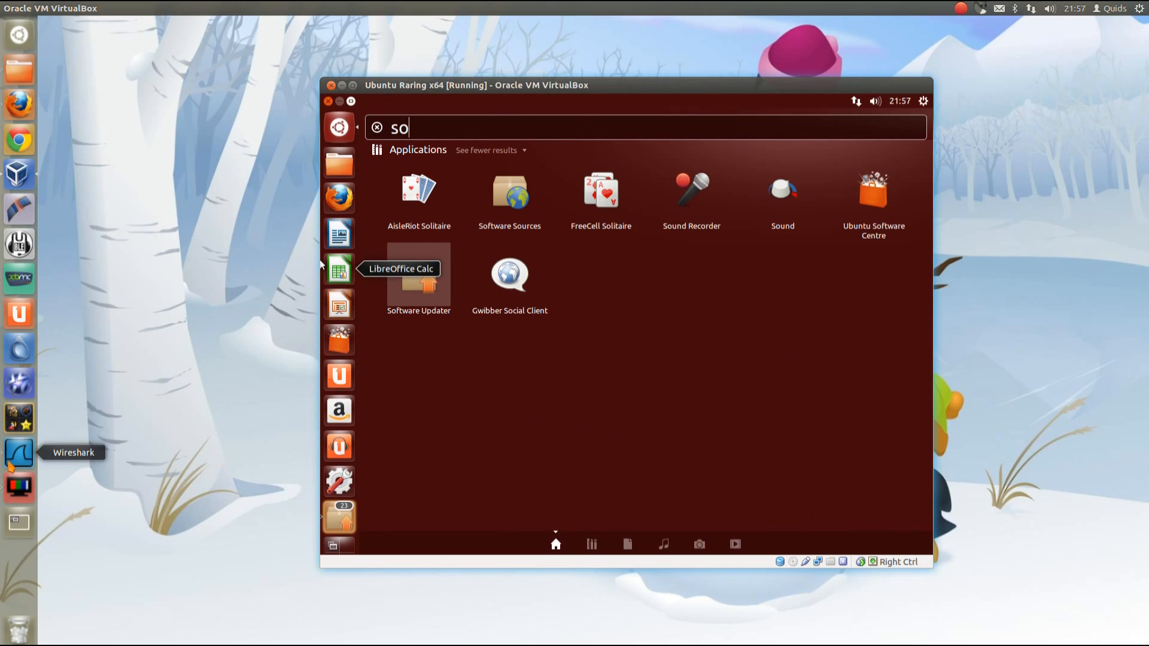
click(19, 453)
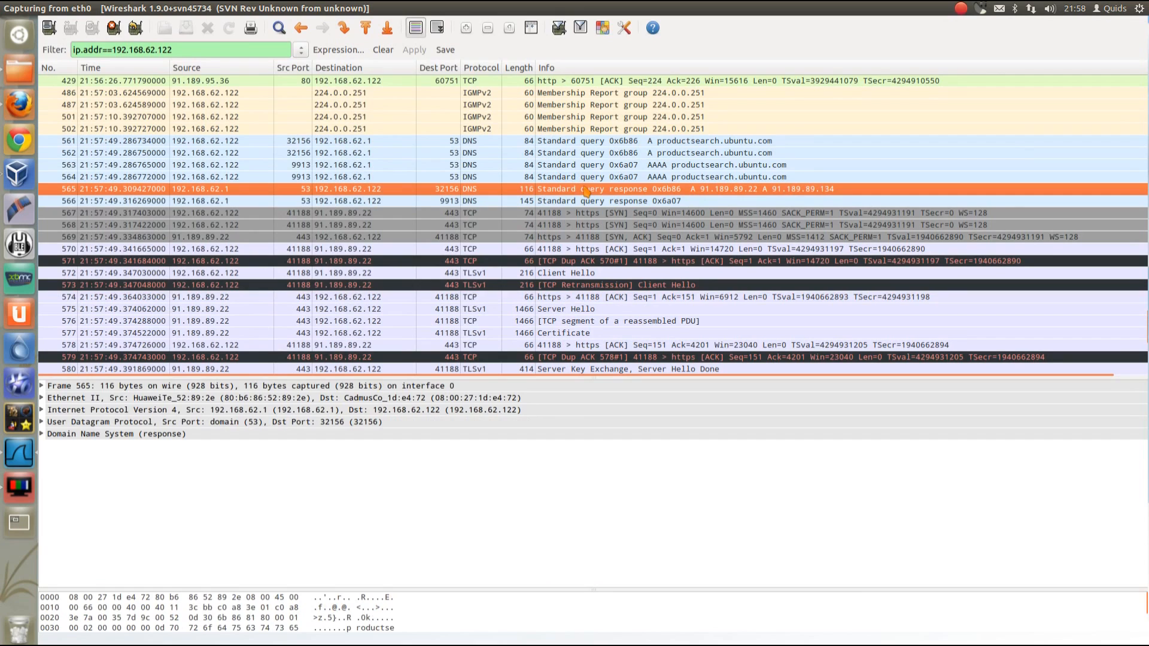
mouse_move(710, 201)
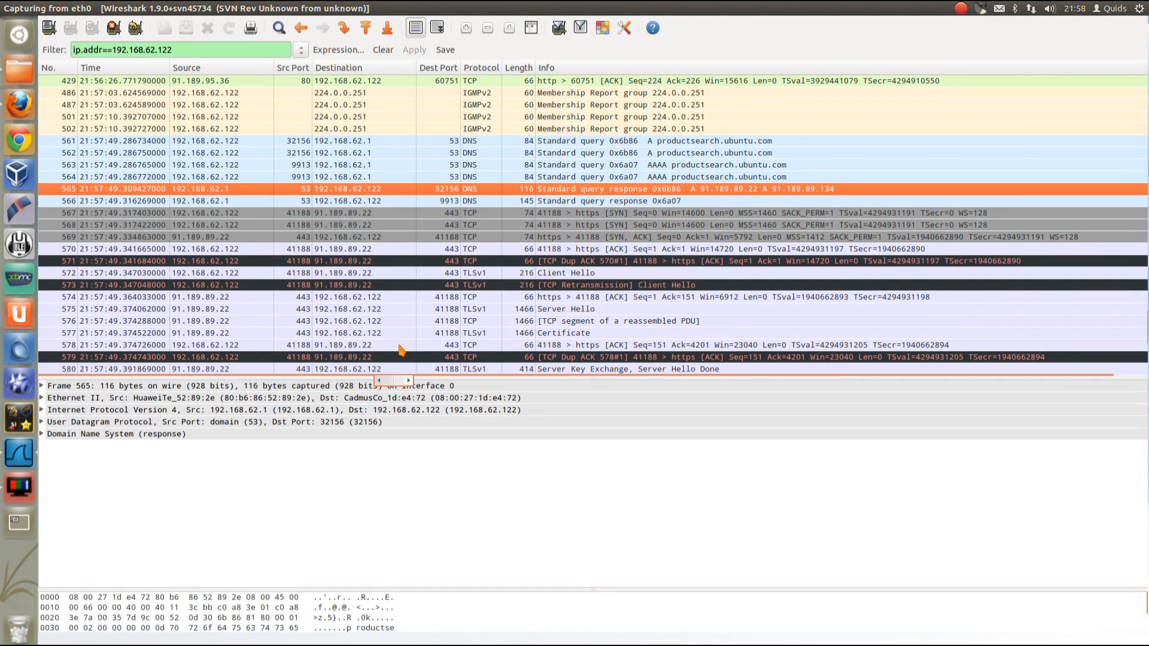
Scroll the packet list to the TLS handshake with 91.189.89.22.
scroll(down, 3)
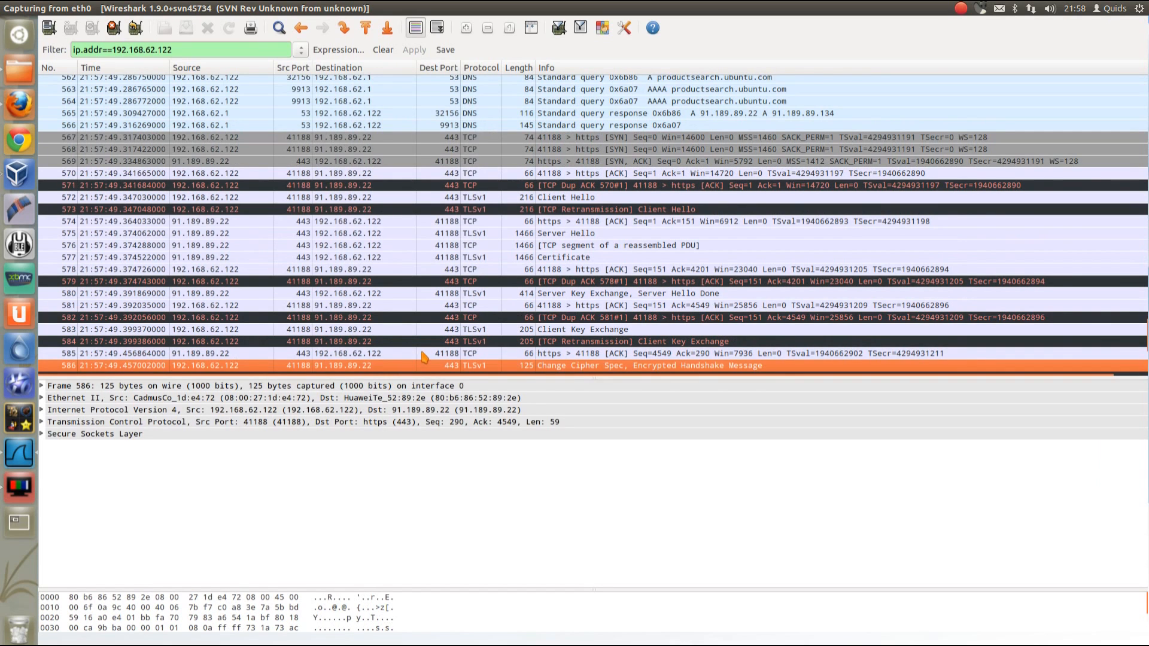
scroll(down, 3)
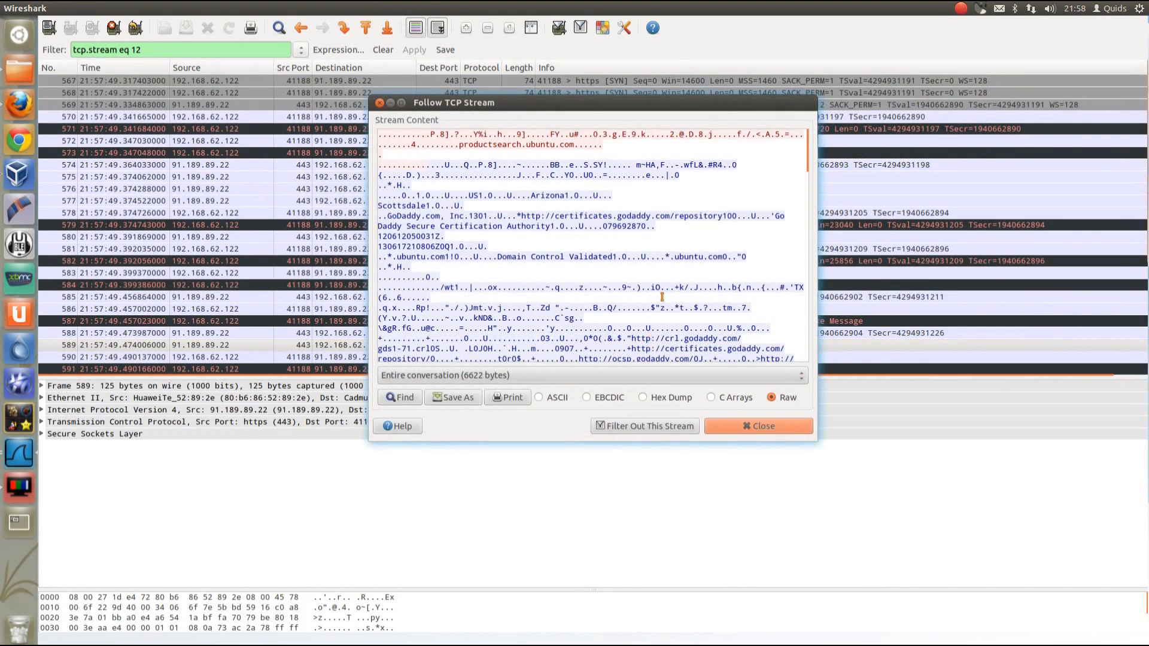
Scroll through the ip.addr==192.168.62.122 packet list after closing the stream.
scroll(down, 3)
text(ip.addr==192.168.62.122)
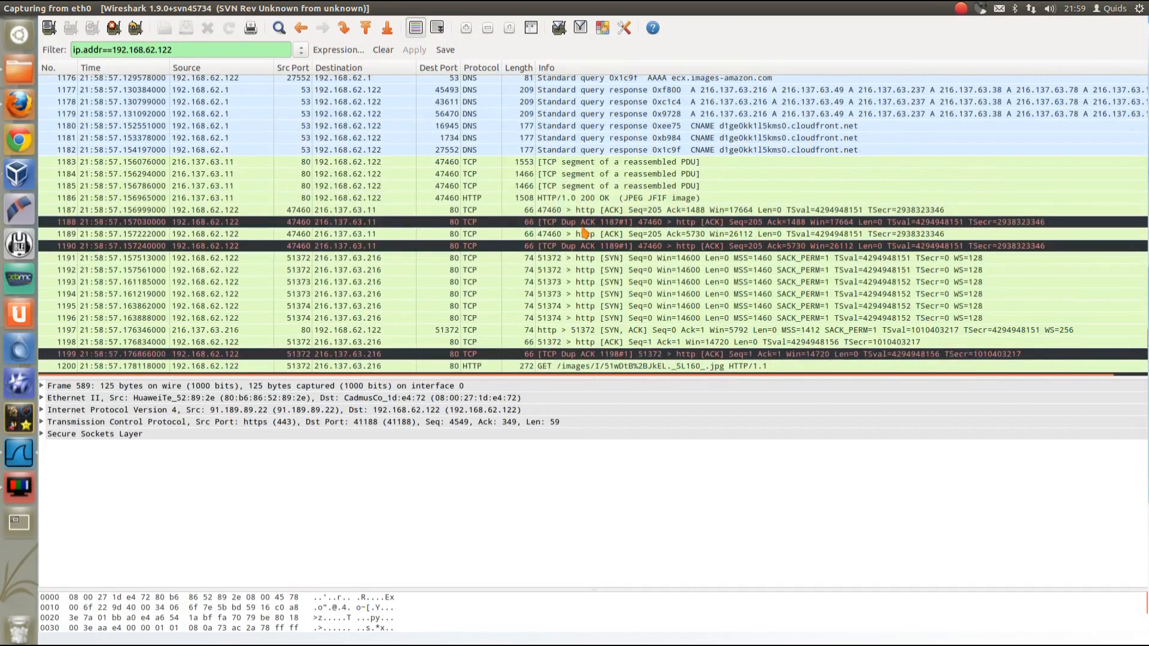
Apply the filter 'ip.addr==192.168.62.122 && http.request.uri' from the filter history.
scroll(down, 3)
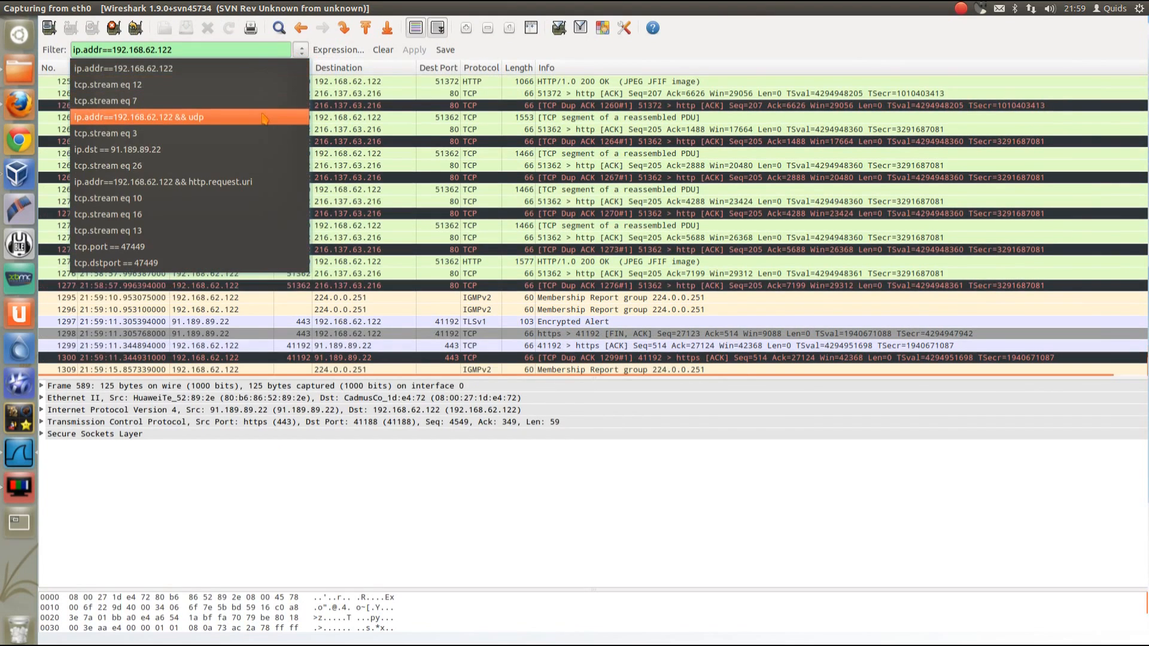
click(162, 182)
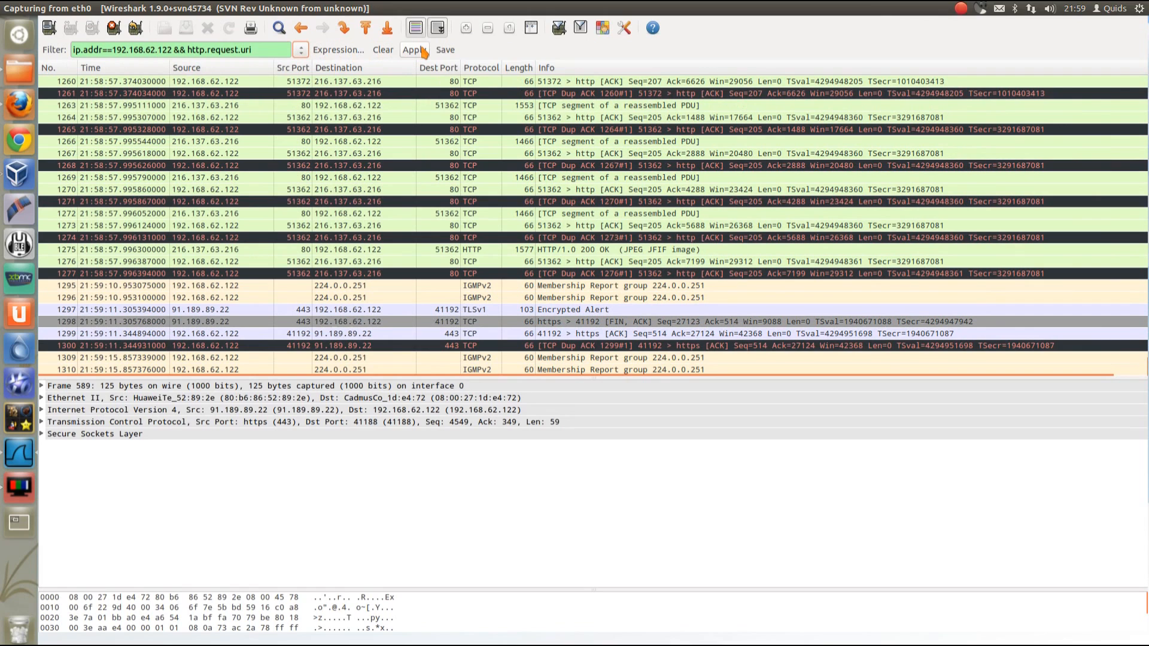
click(414, 49)
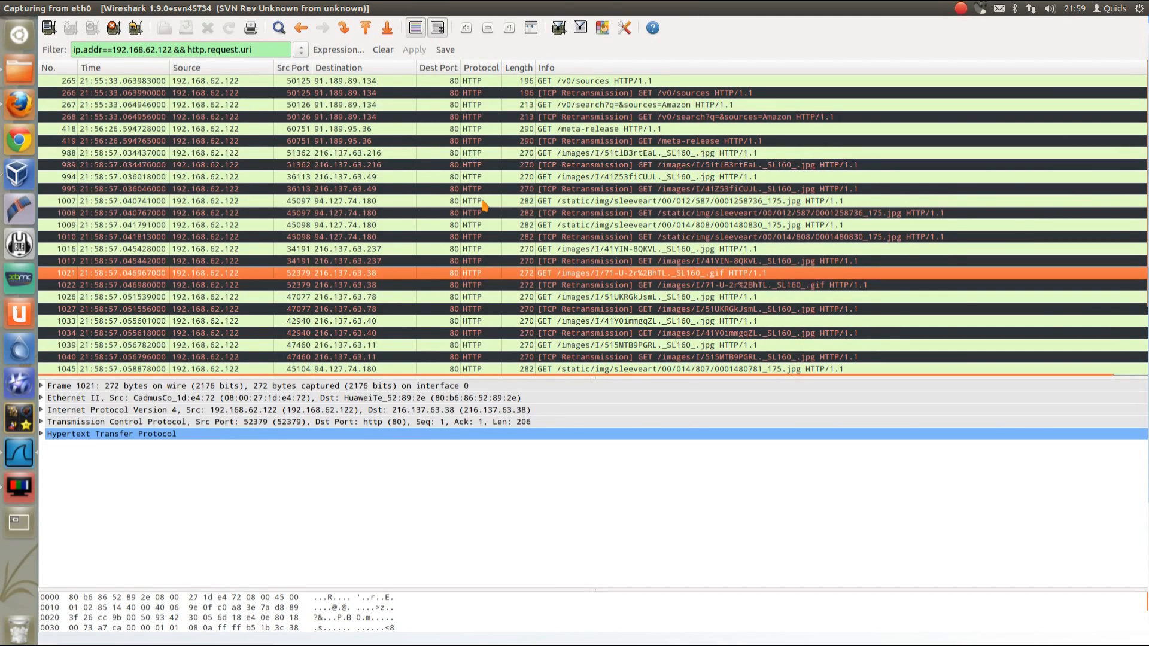
mouse_move(650, 105)
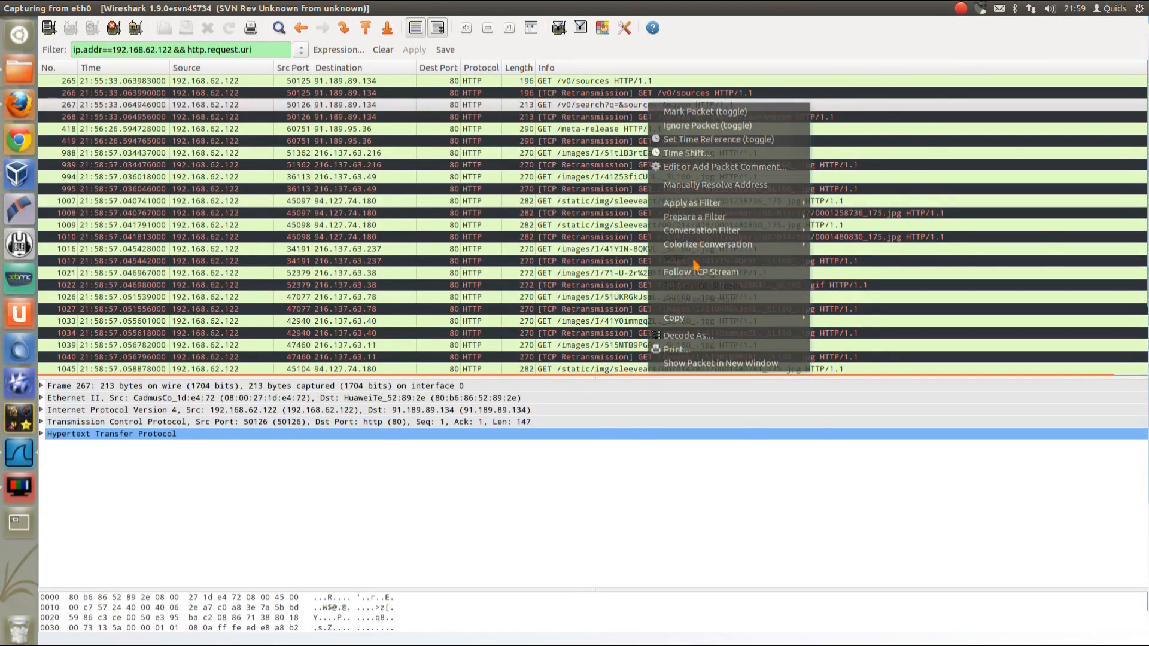
Follow the TCP stream of an Amazon JPEG GET request and scroll through it.
click(700, 271)
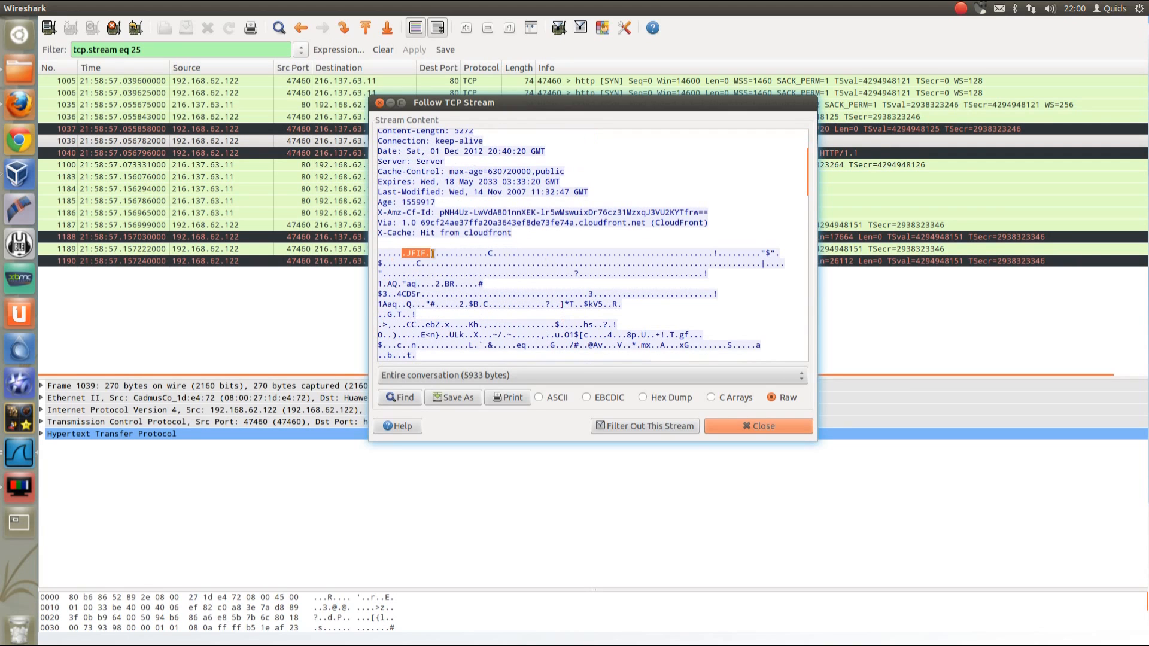
scroll(down, 3)
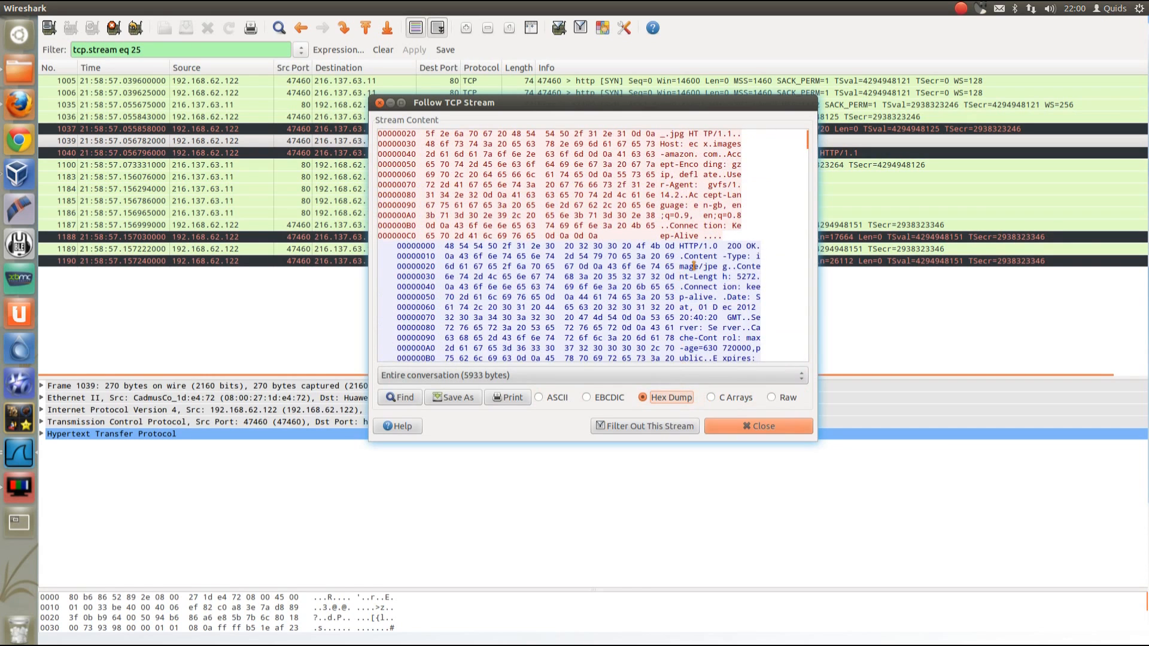
scroll(down, 3)
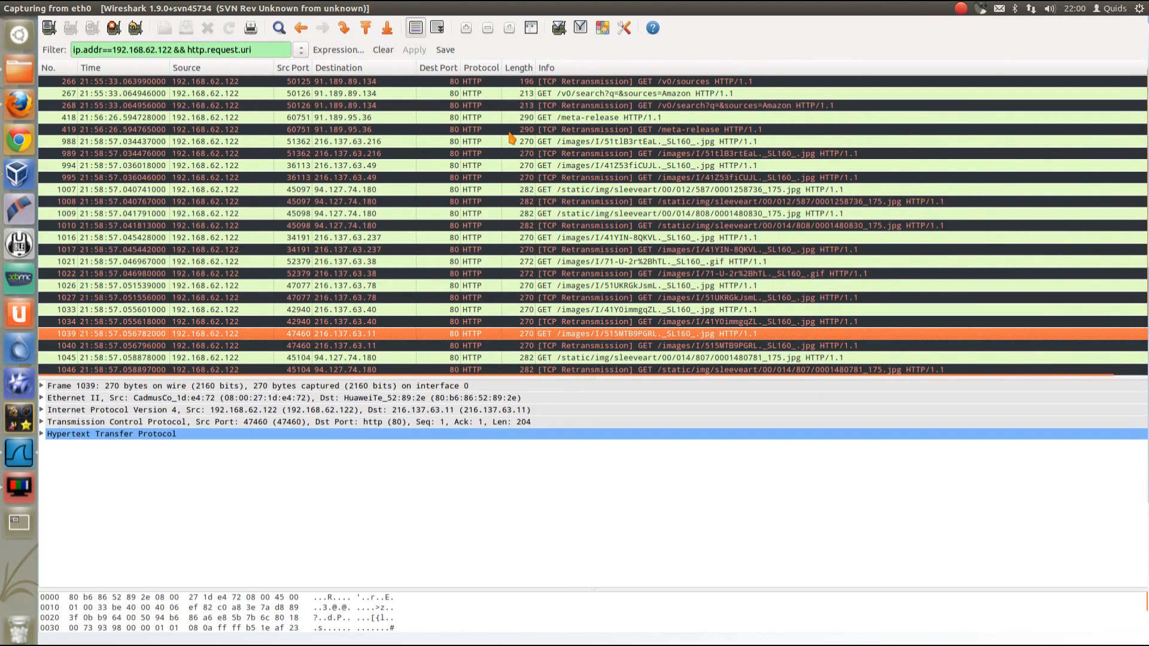
scroll(down, 3)
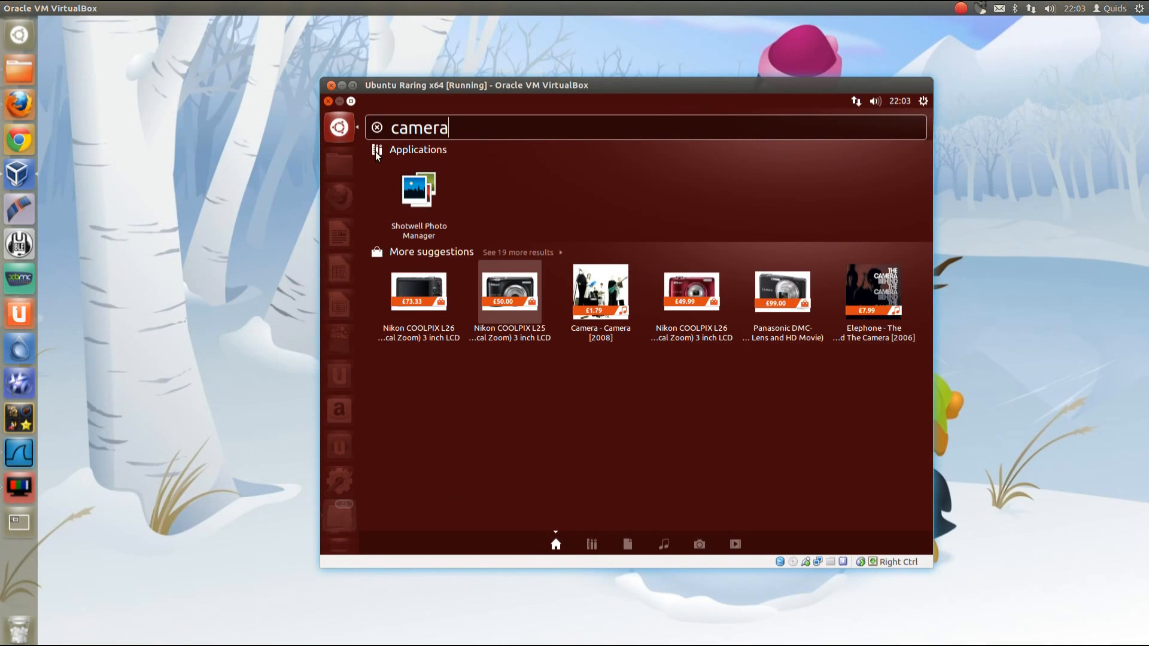
Open a terminal in the Ubuntu guest and enter 'sudo su'.
click(339, 510)
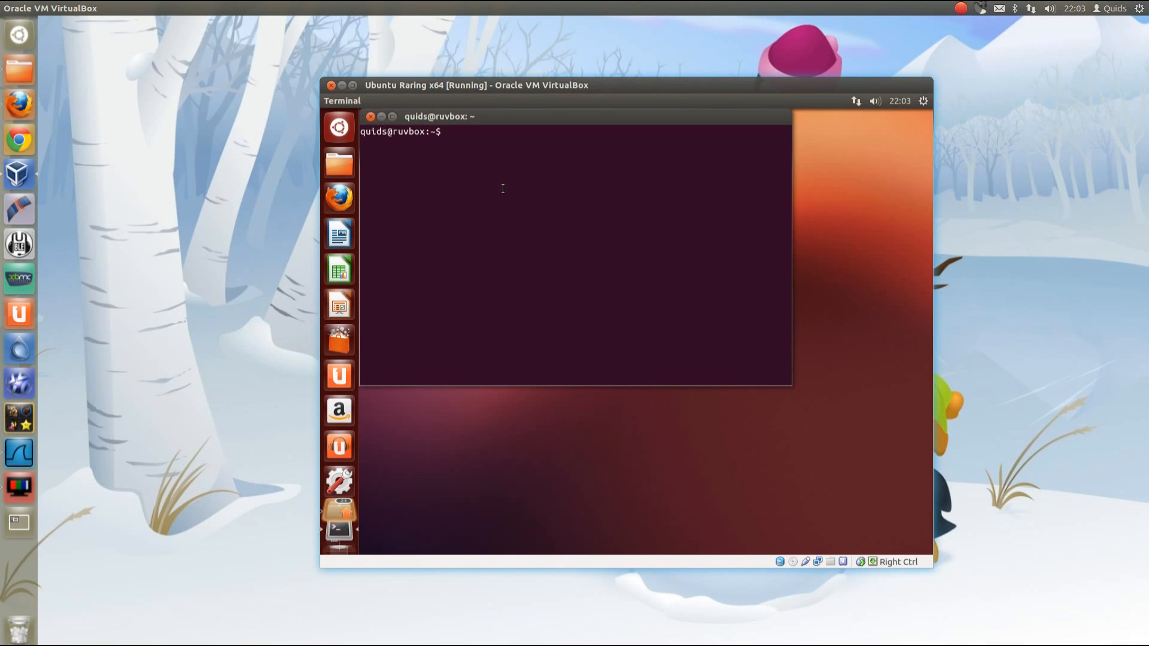
text(sudo su)
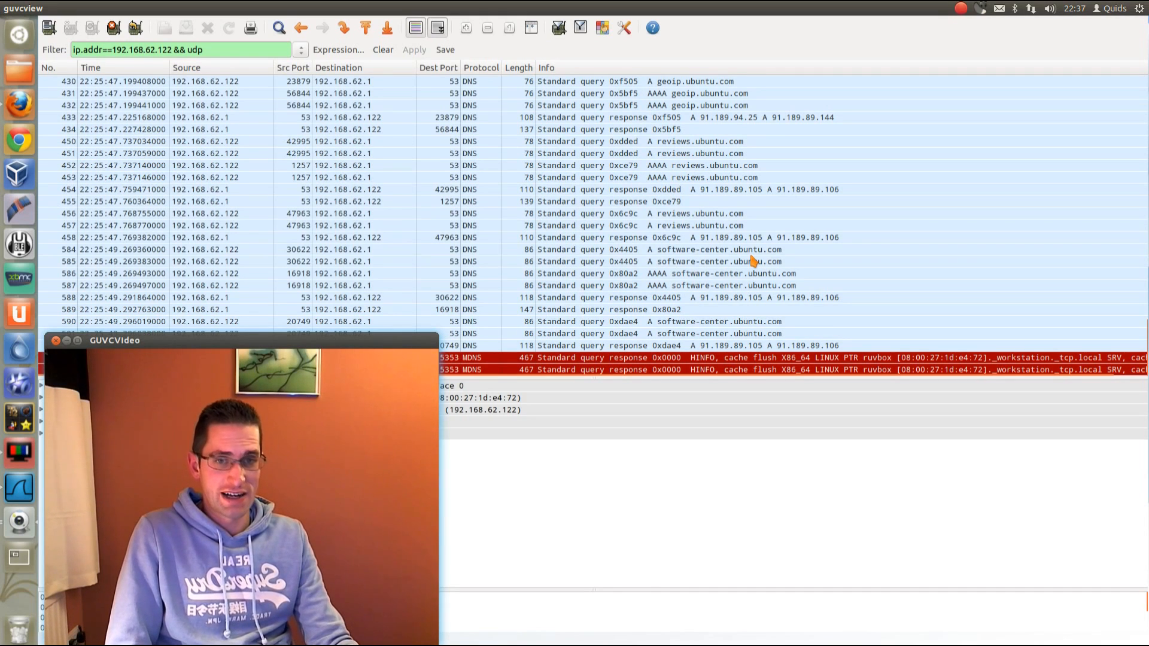
mouse_move(674, 274)
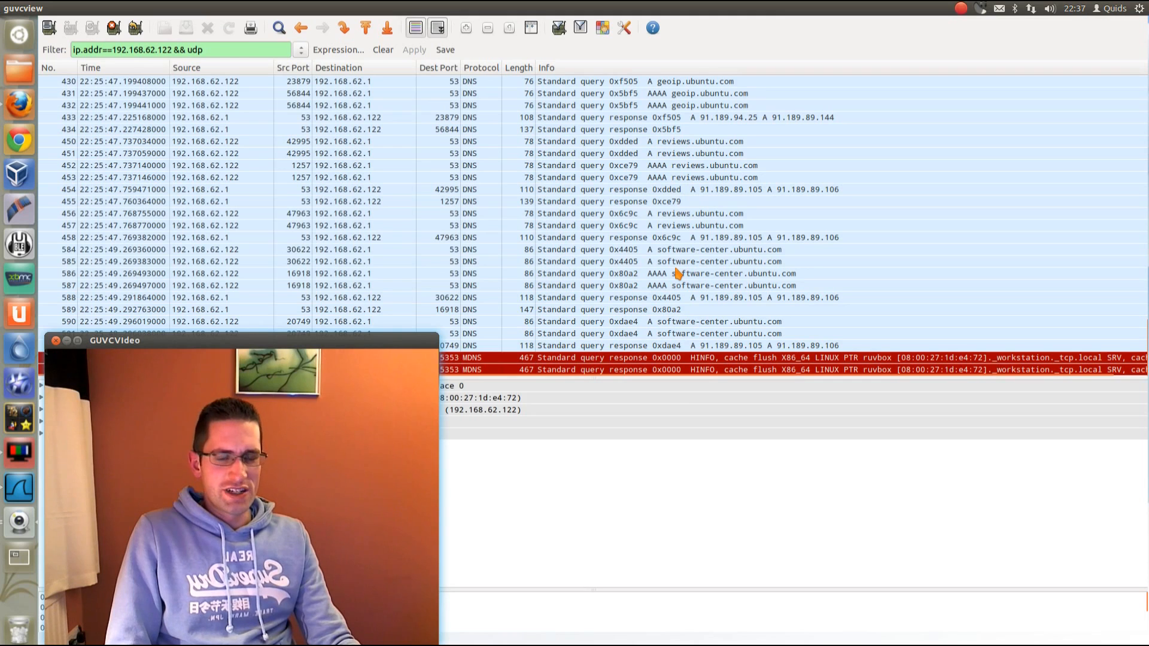